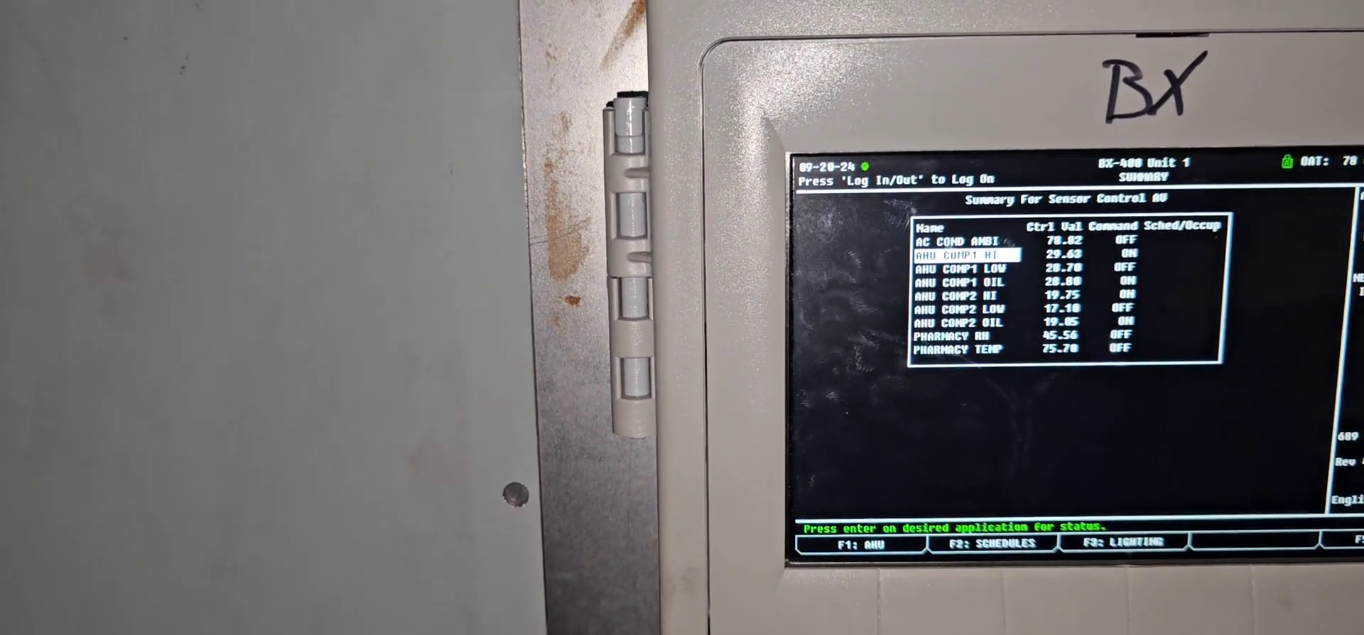
Show the AHU COMP1 HI analog sensor status: control value 29.38, cut in 200.00, cut out 300.00, command ON
key("enter")
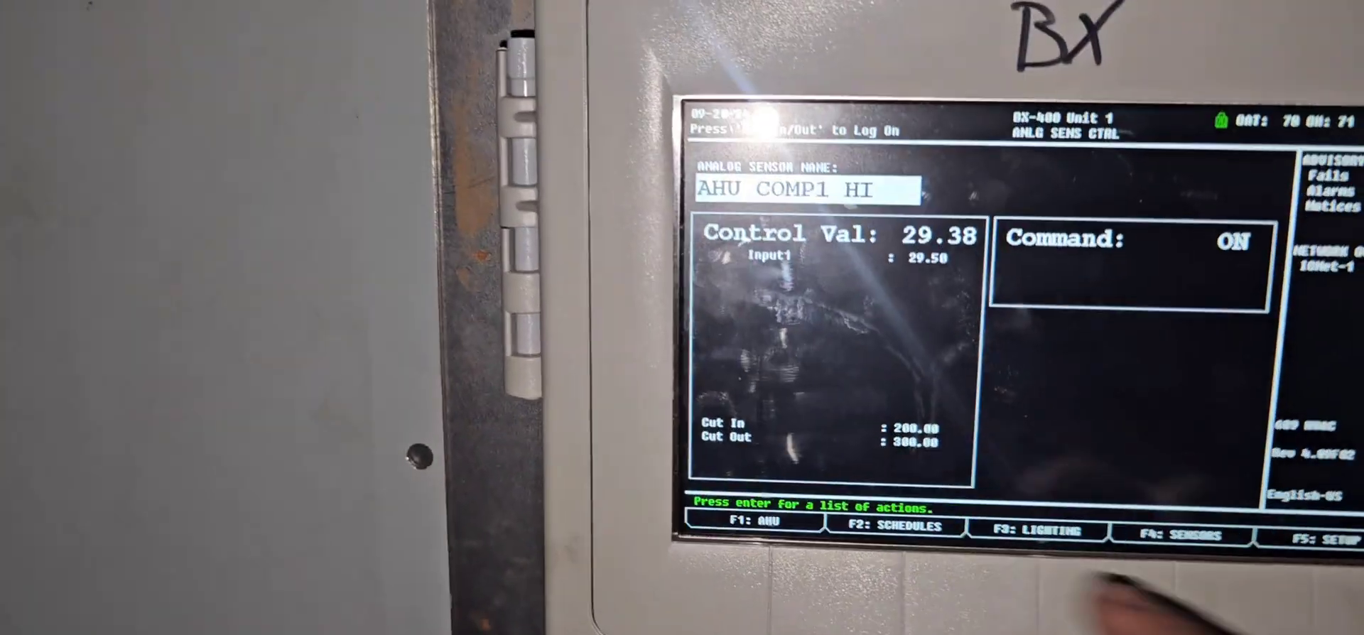